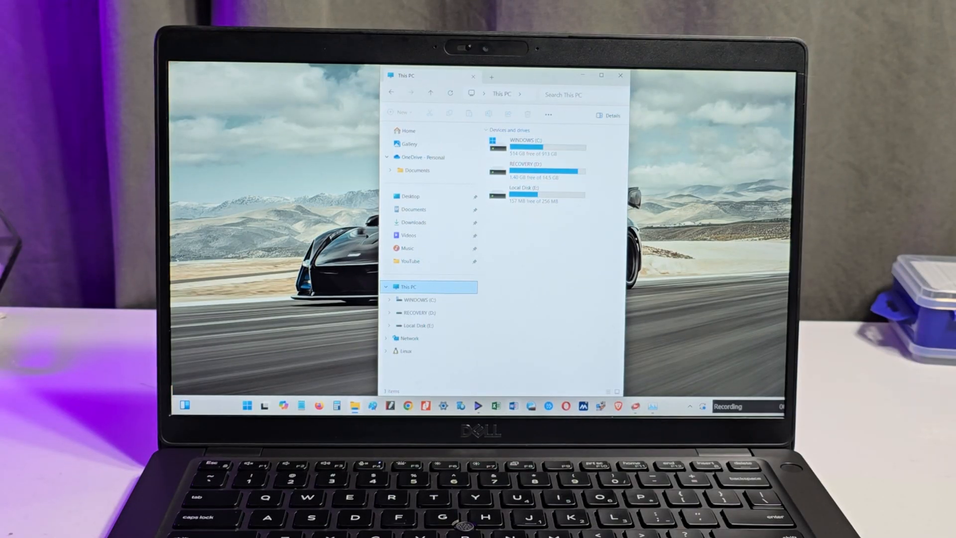
Check Task Manager's memory usage (about 6.4 of 32 GB), then open a new File Explorer window.
left_click(536, 191)
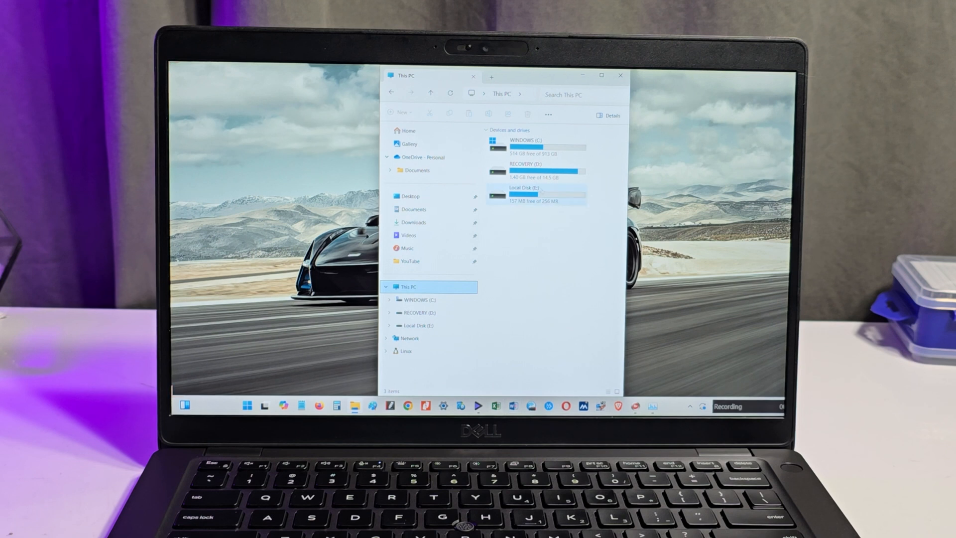
mouse_move(549, 147)
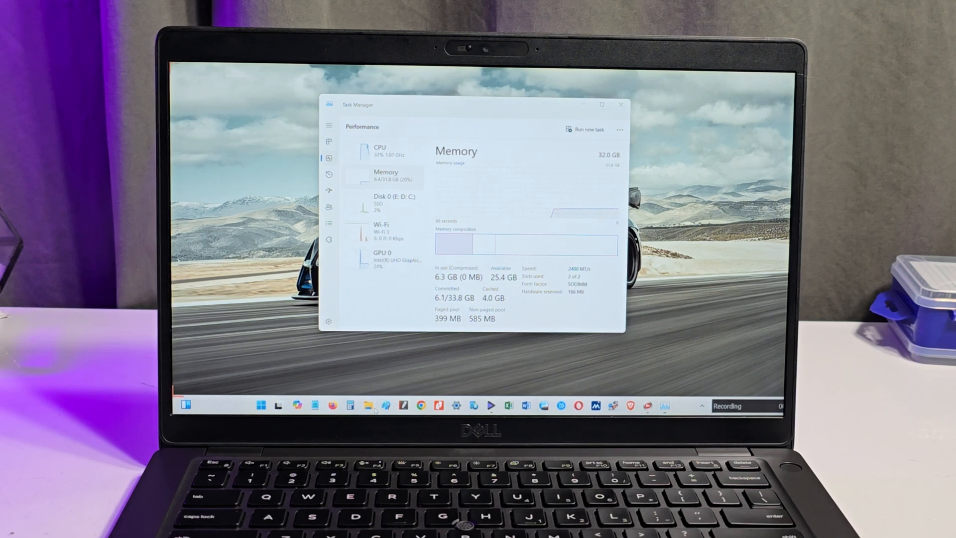
left_click(367, 406)
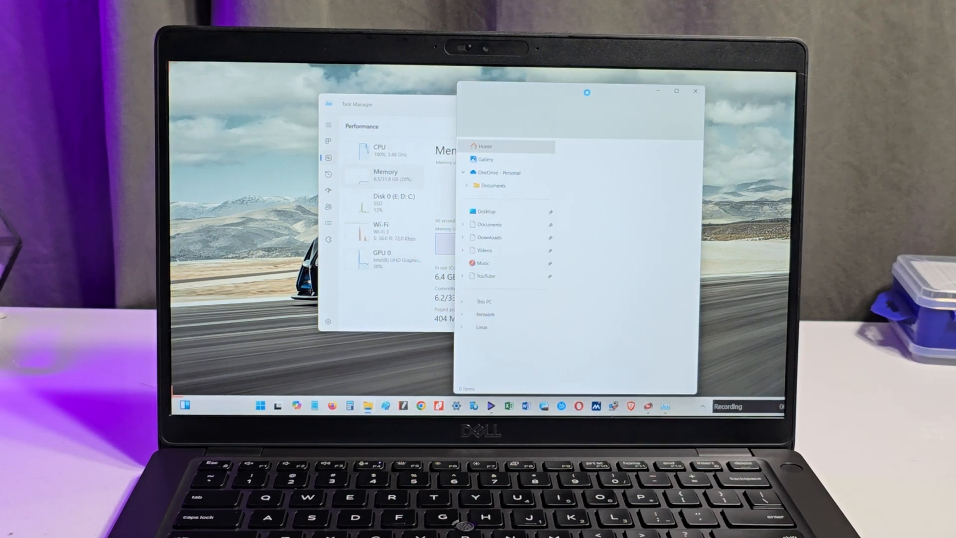